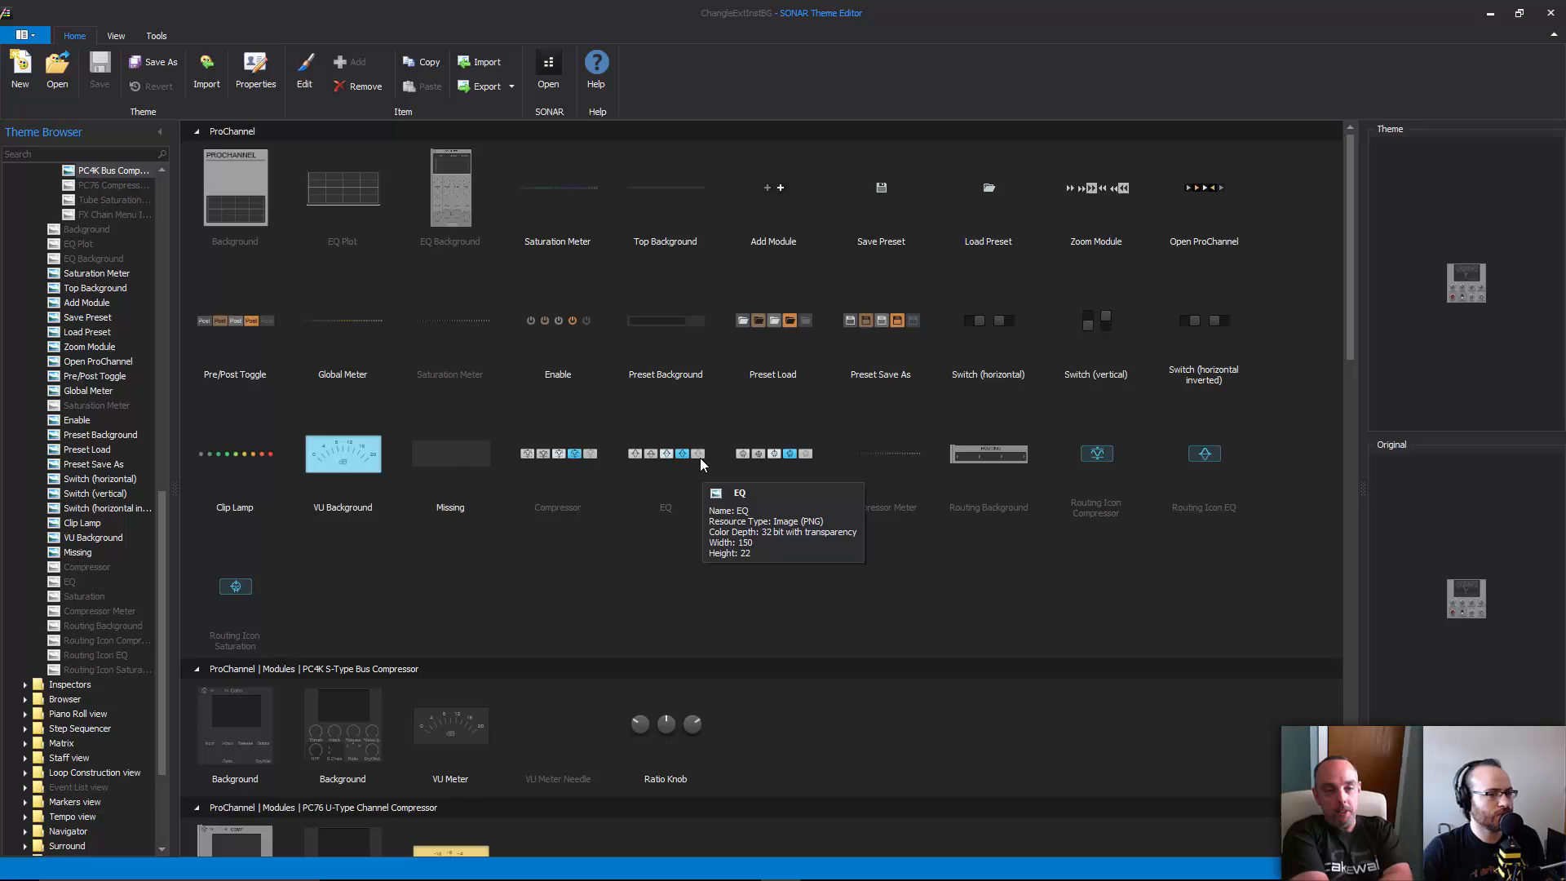
pyautogui.moveTo(689, 571)
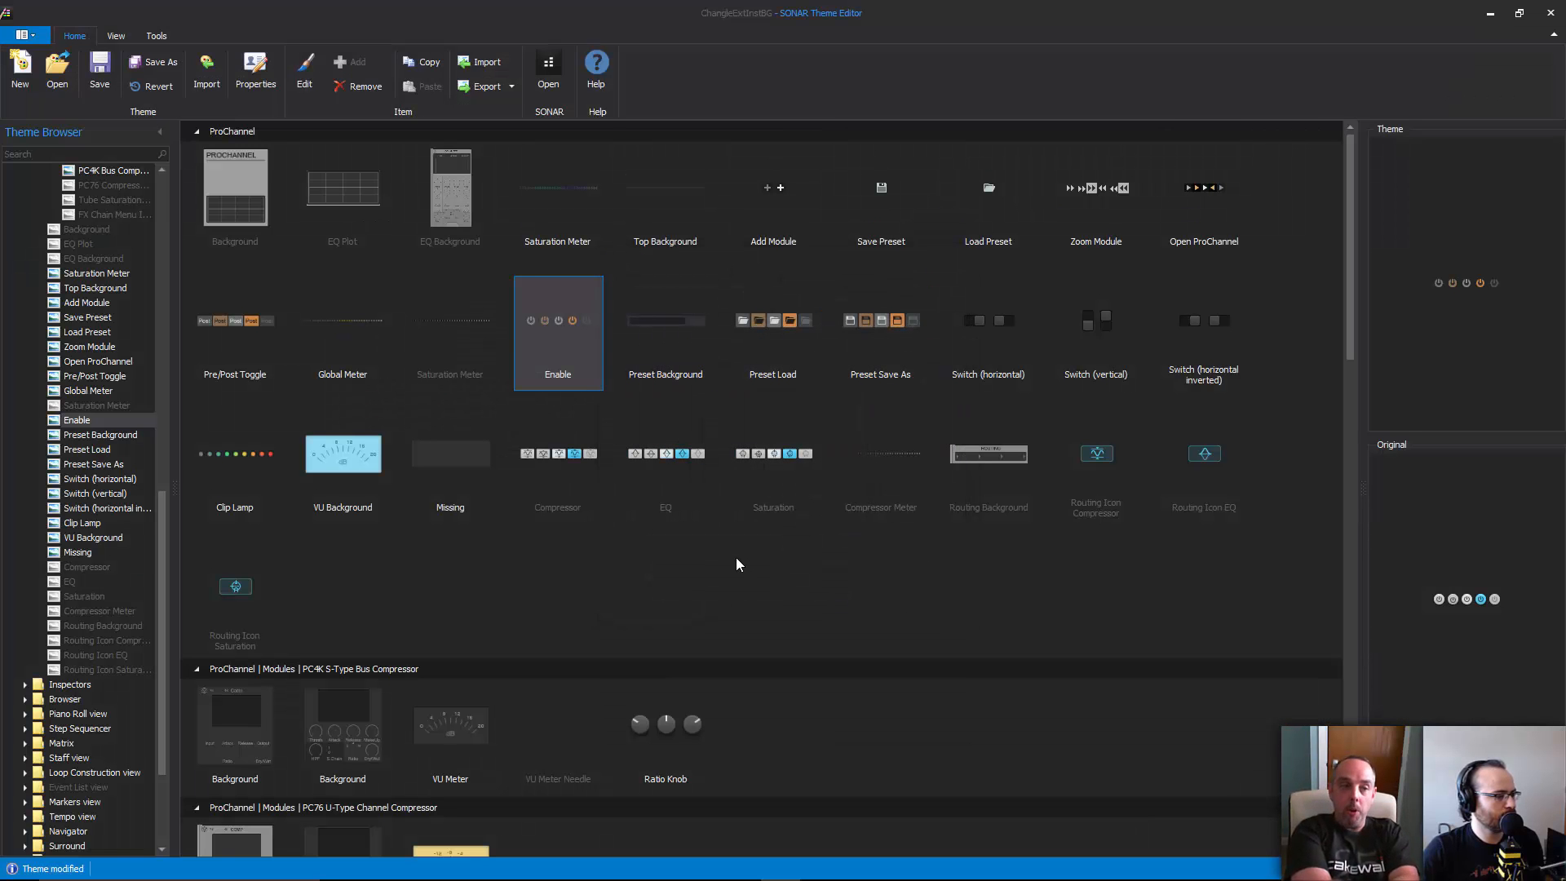
pyautogui.moveTo(658, 558)
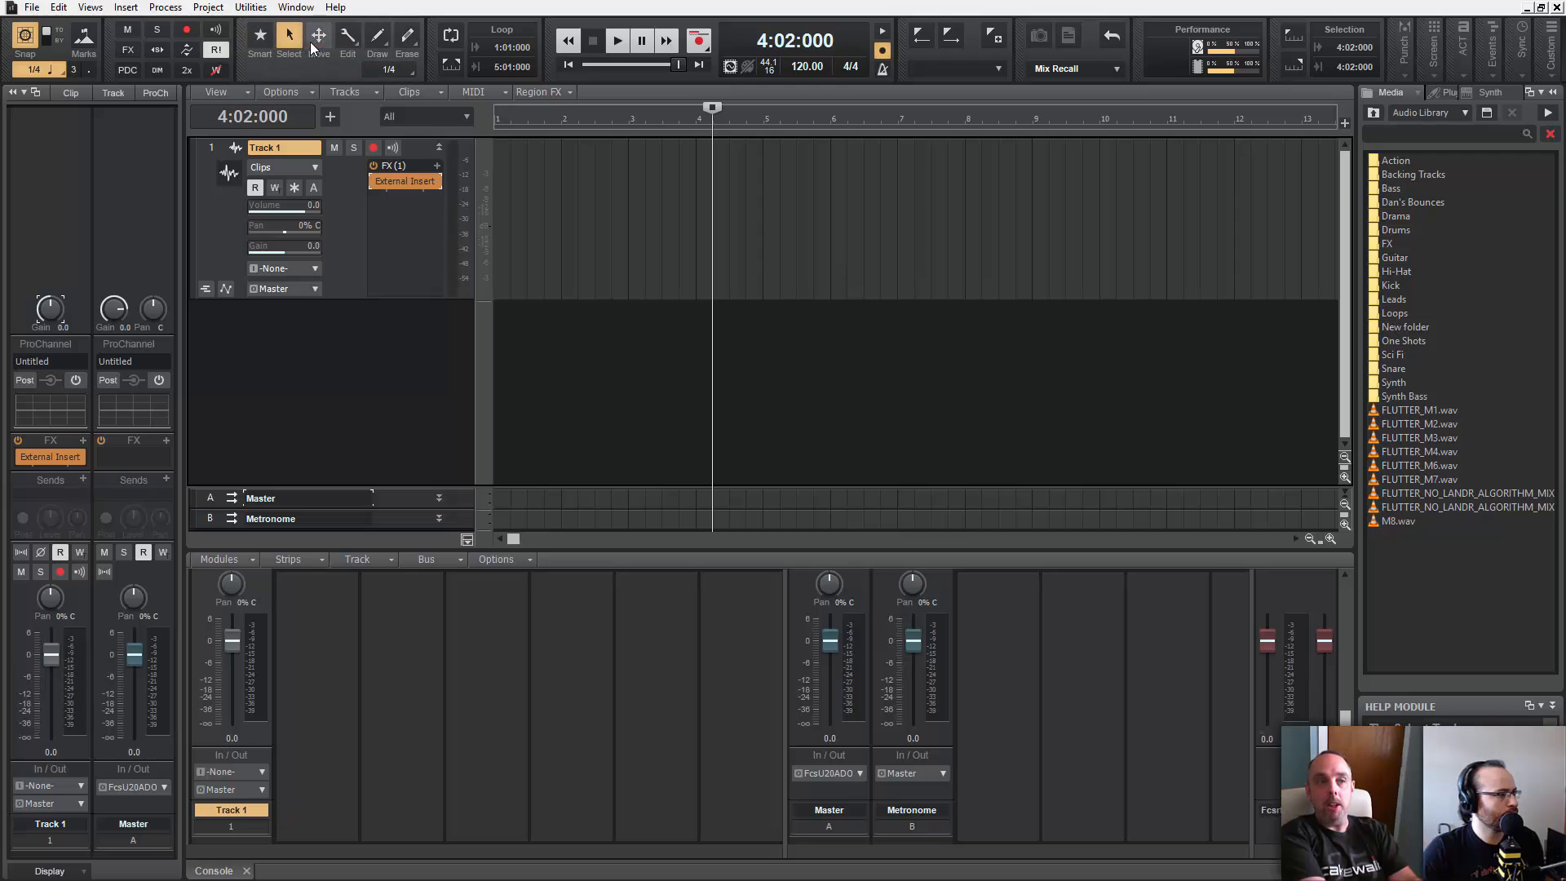
# - Activate the Edit, Select and Move tools in turn to show each tool's active look
pyautogui.click(377, 37)
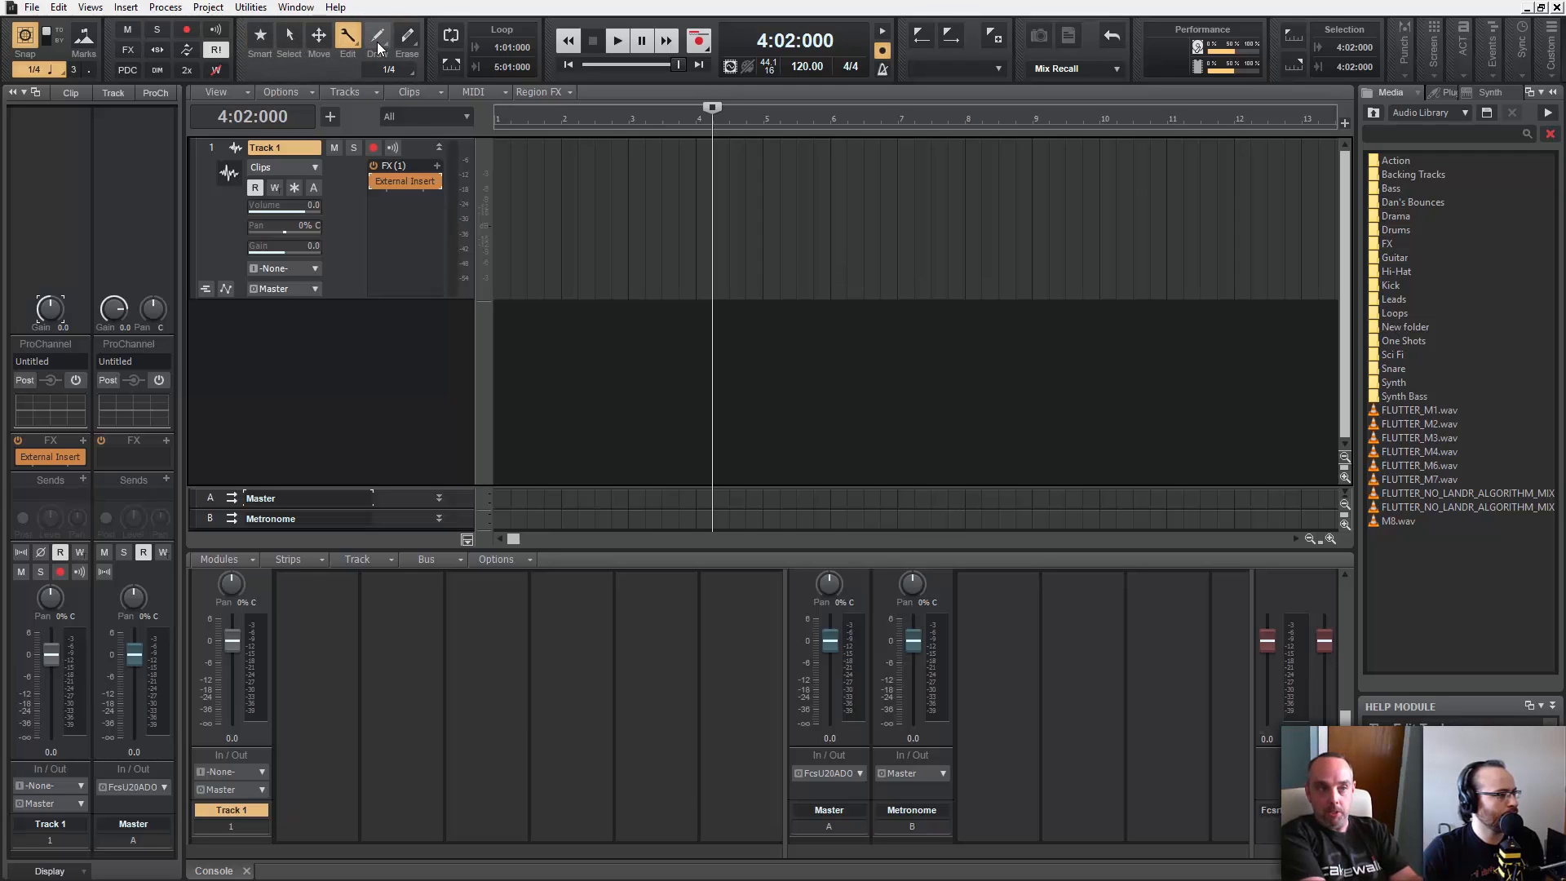
pyautogui.moveTo(377, 39)
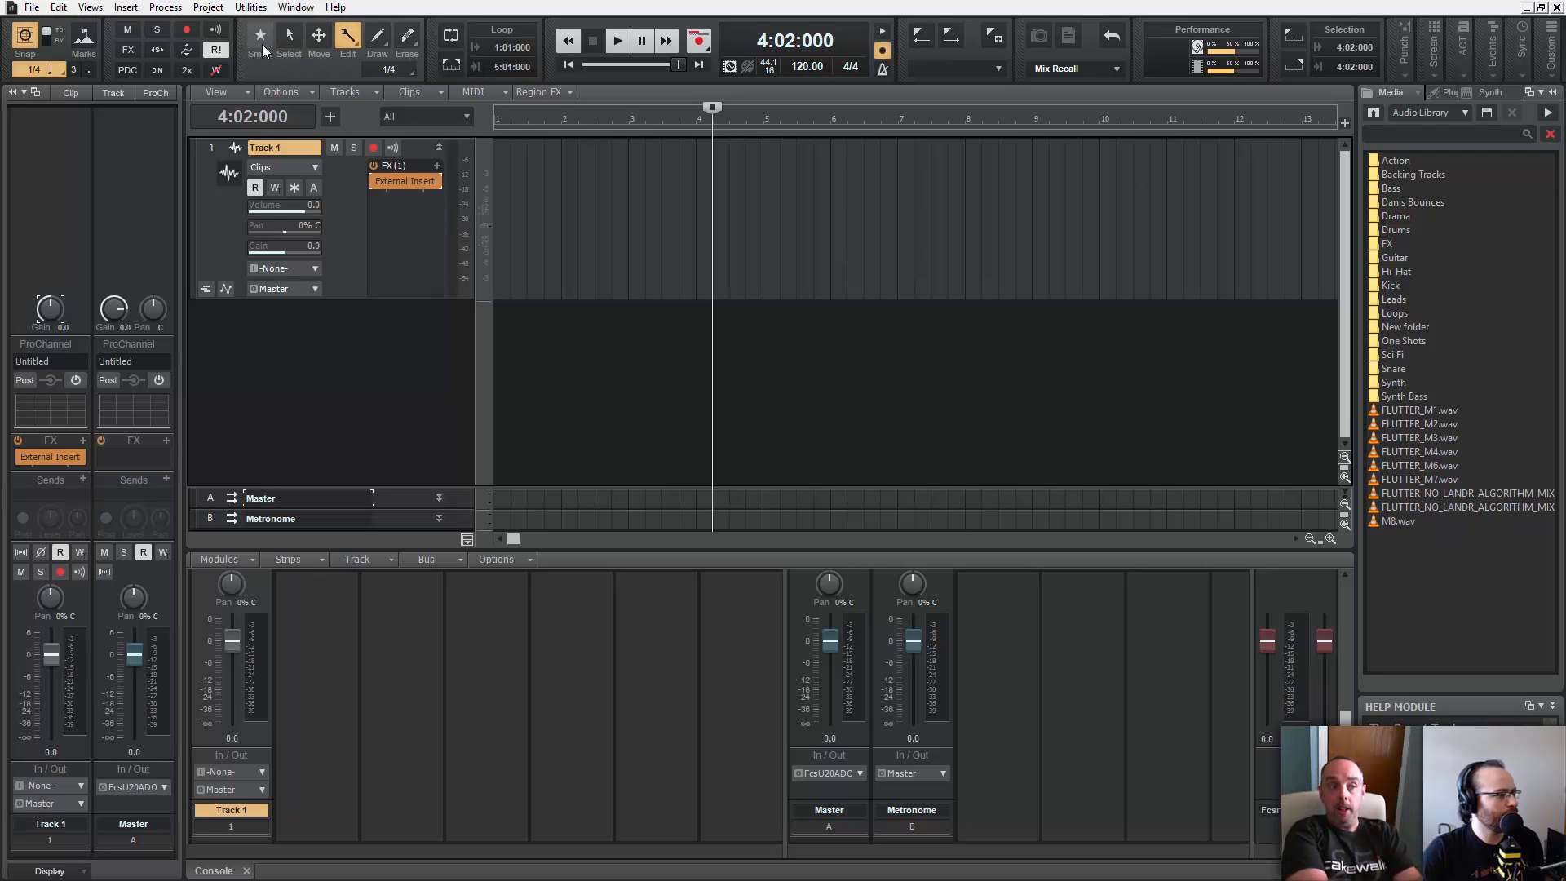
pyautogui.moveTo(260, 38)
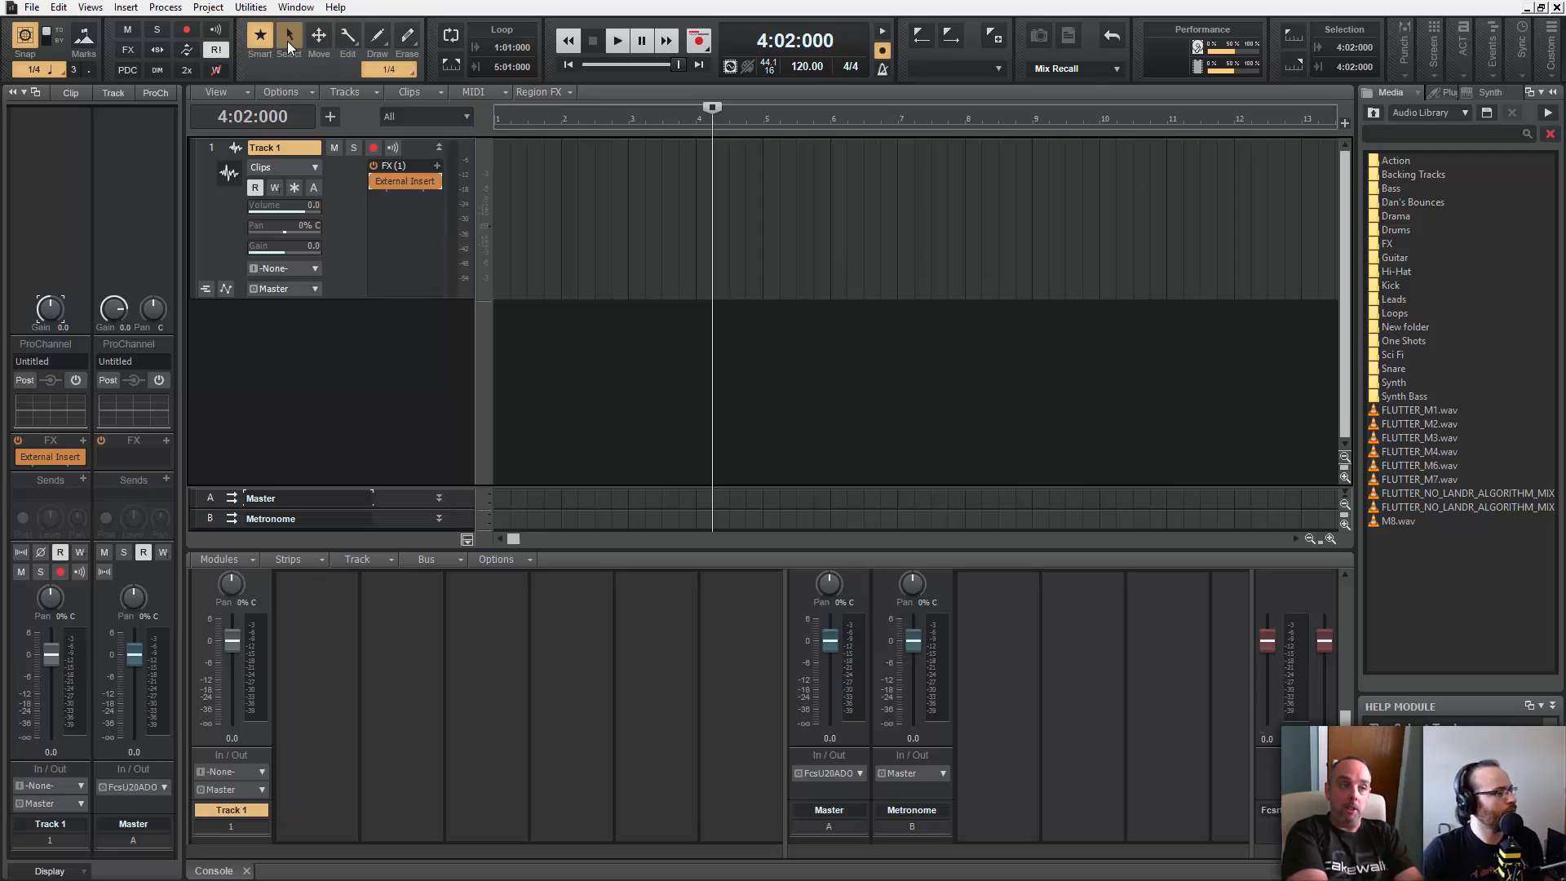
pyautogui.click(318, 37)
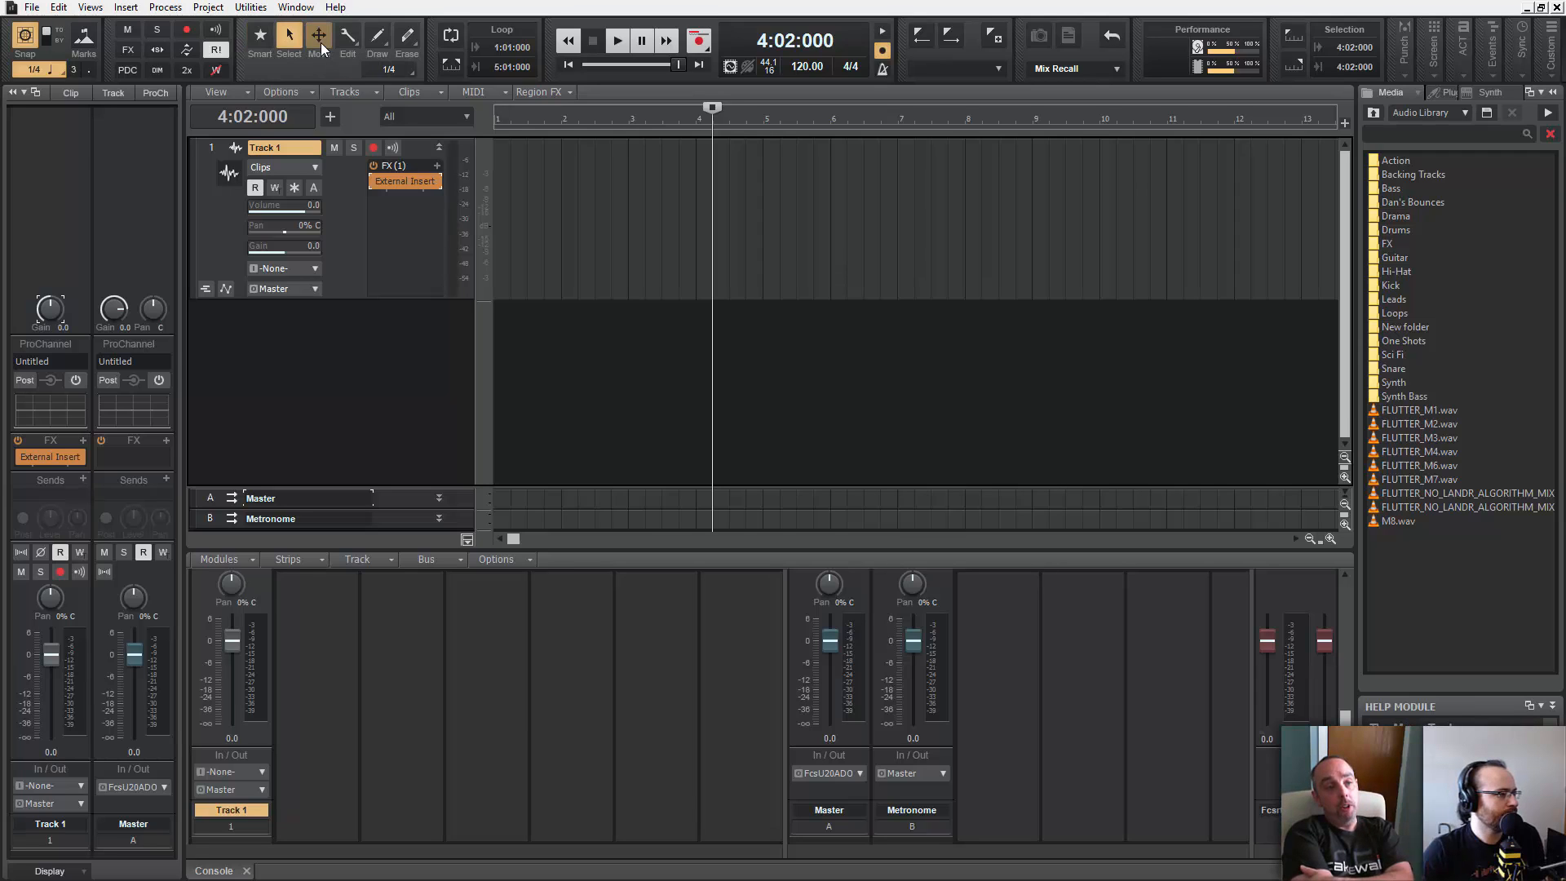
pyautogui.click(318, 38)
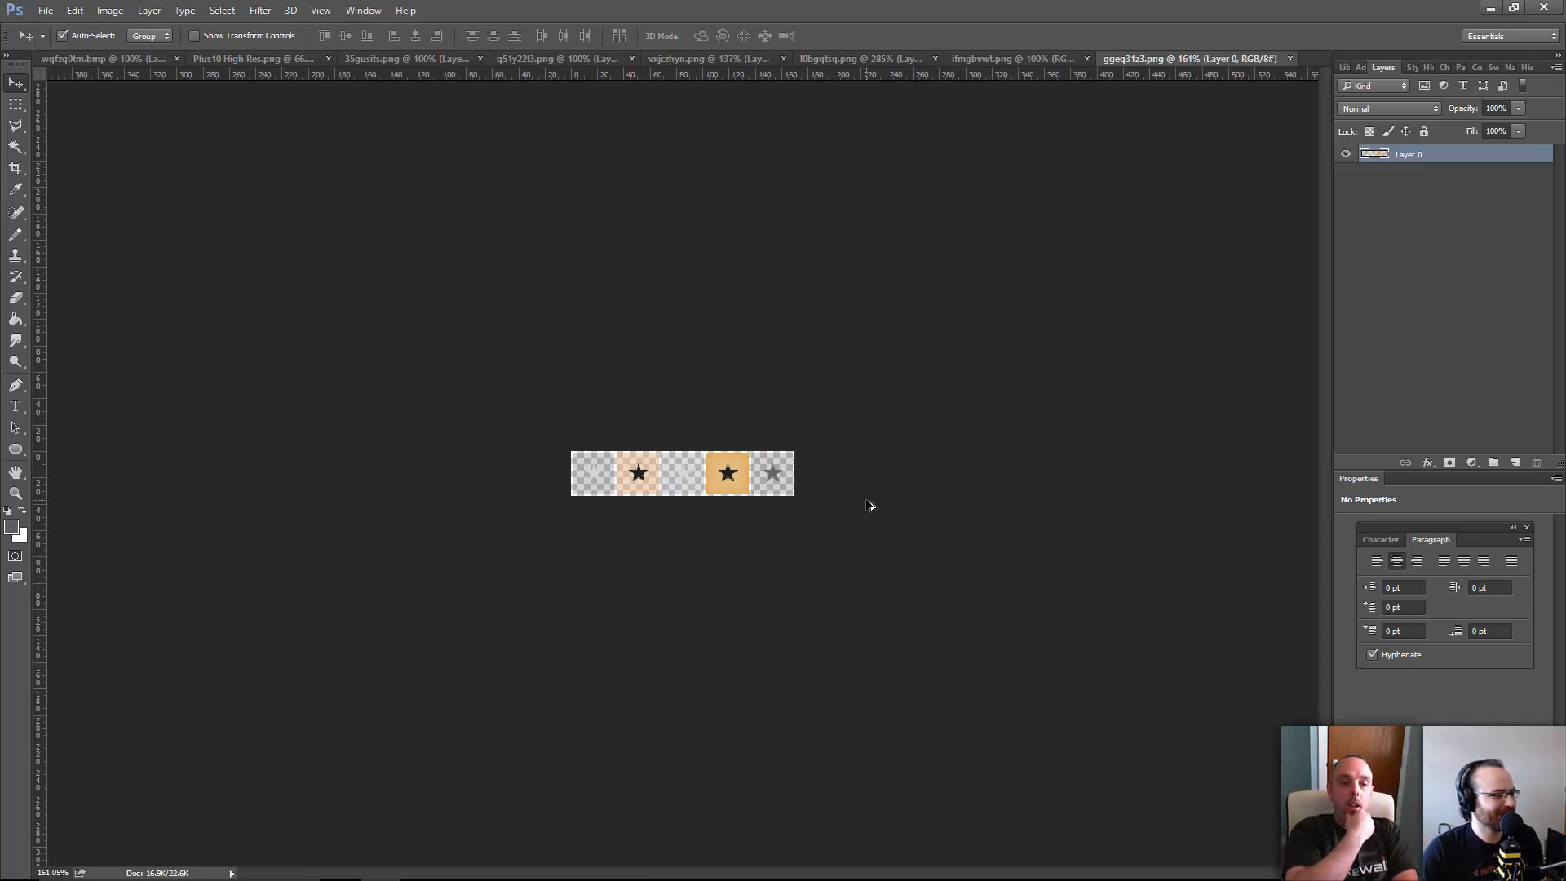
# - Save the Smart Tool strip with its highlighted states recoloured orange and return to the Theme Editor
pyautogui.press('alt+tab')
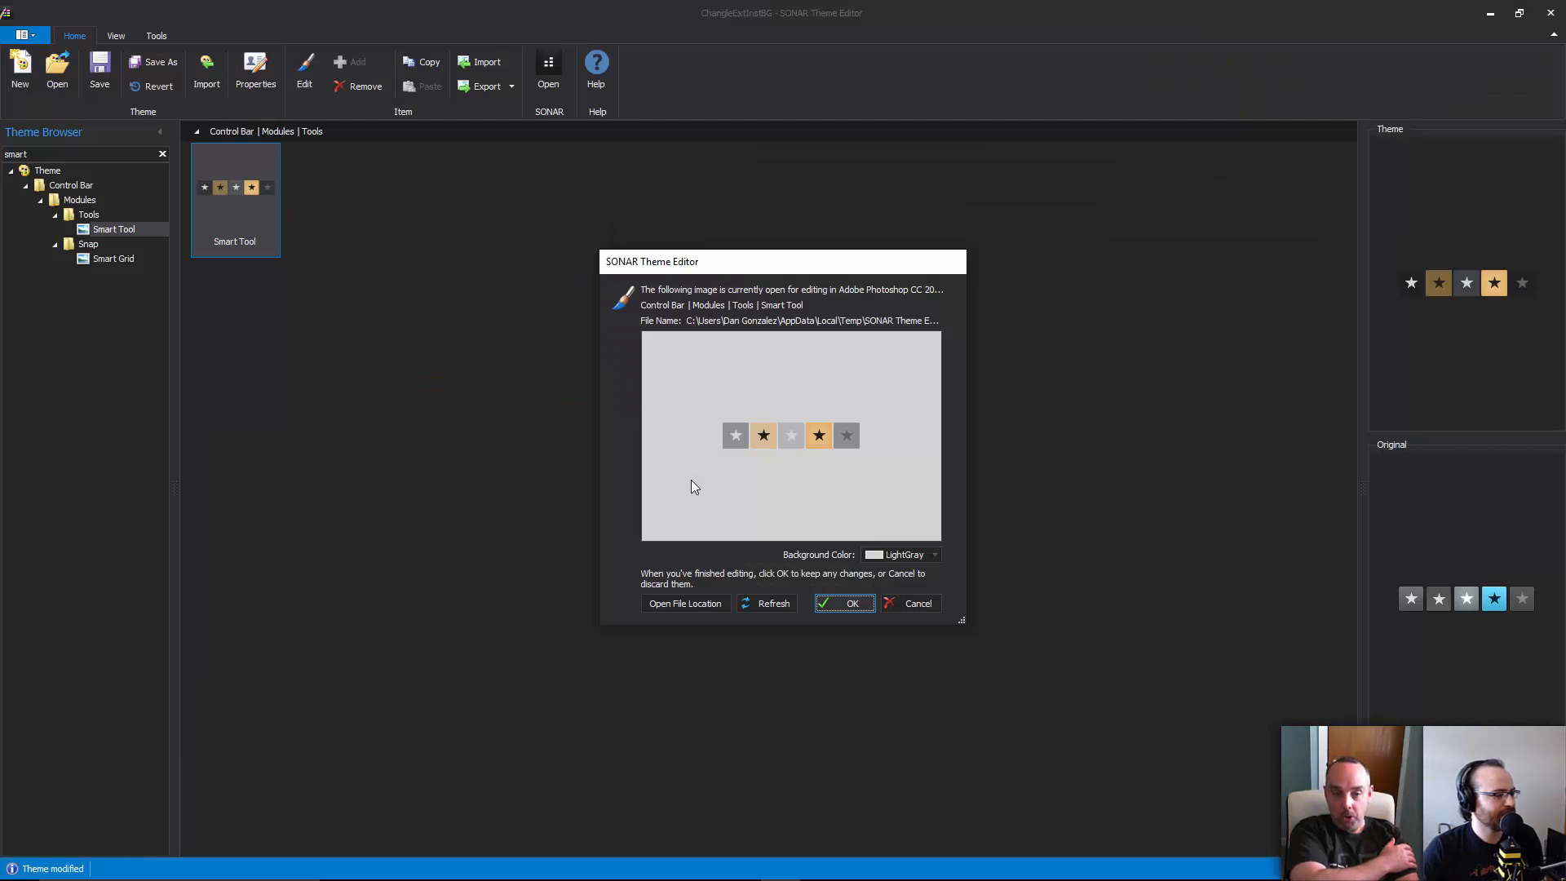
# - Accept the orange Smart Tool, search the theme for 'knob' and select the Slope Knob bitmap
pyautogui.click(843, 603)
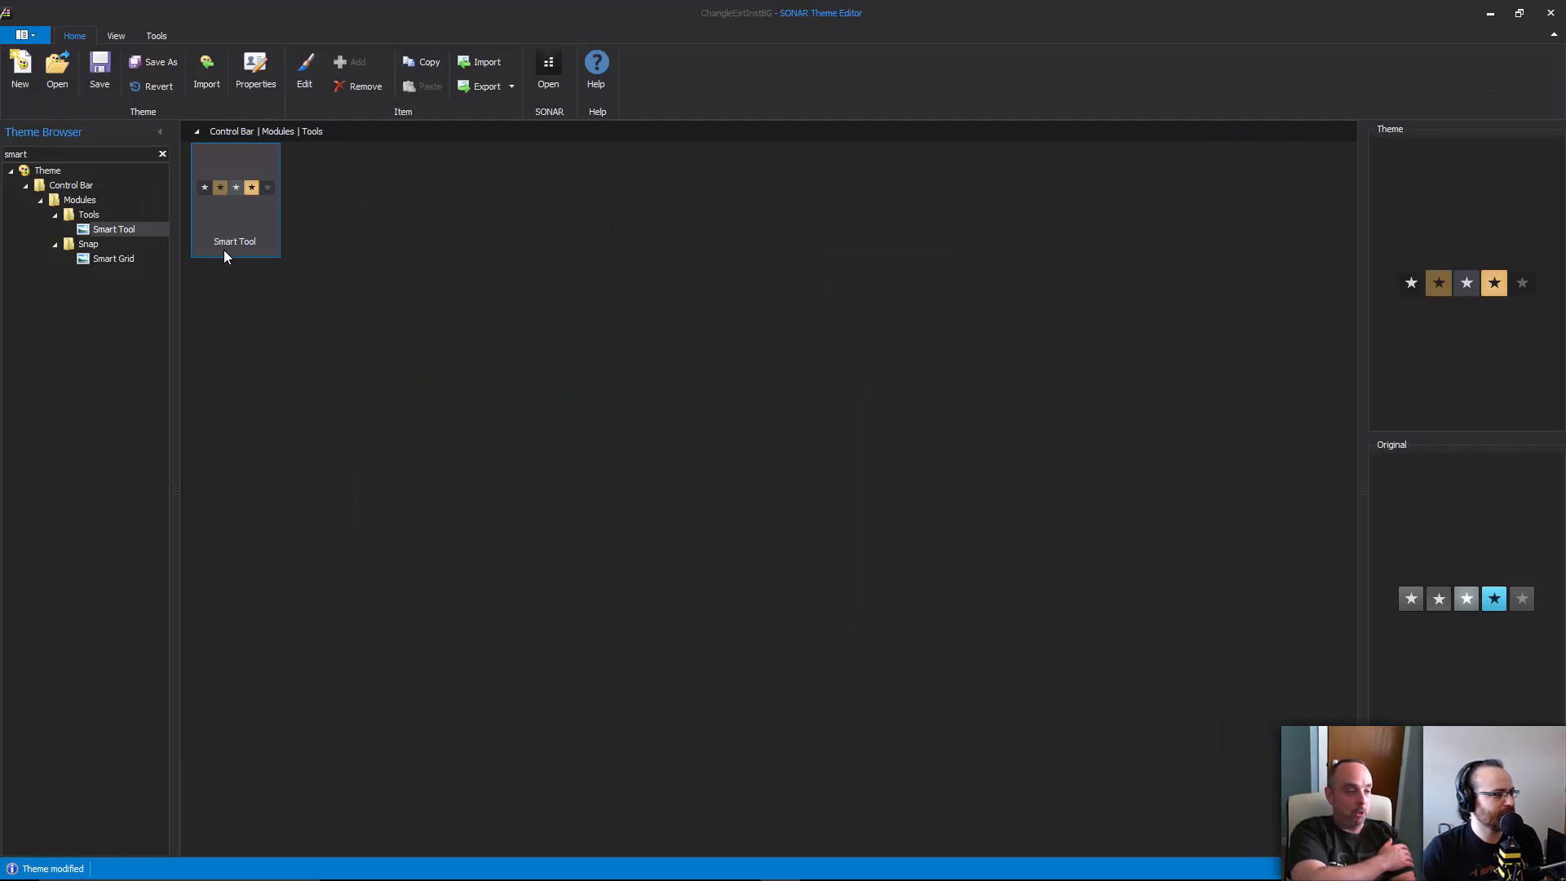
pyautogui.click(47, 169)
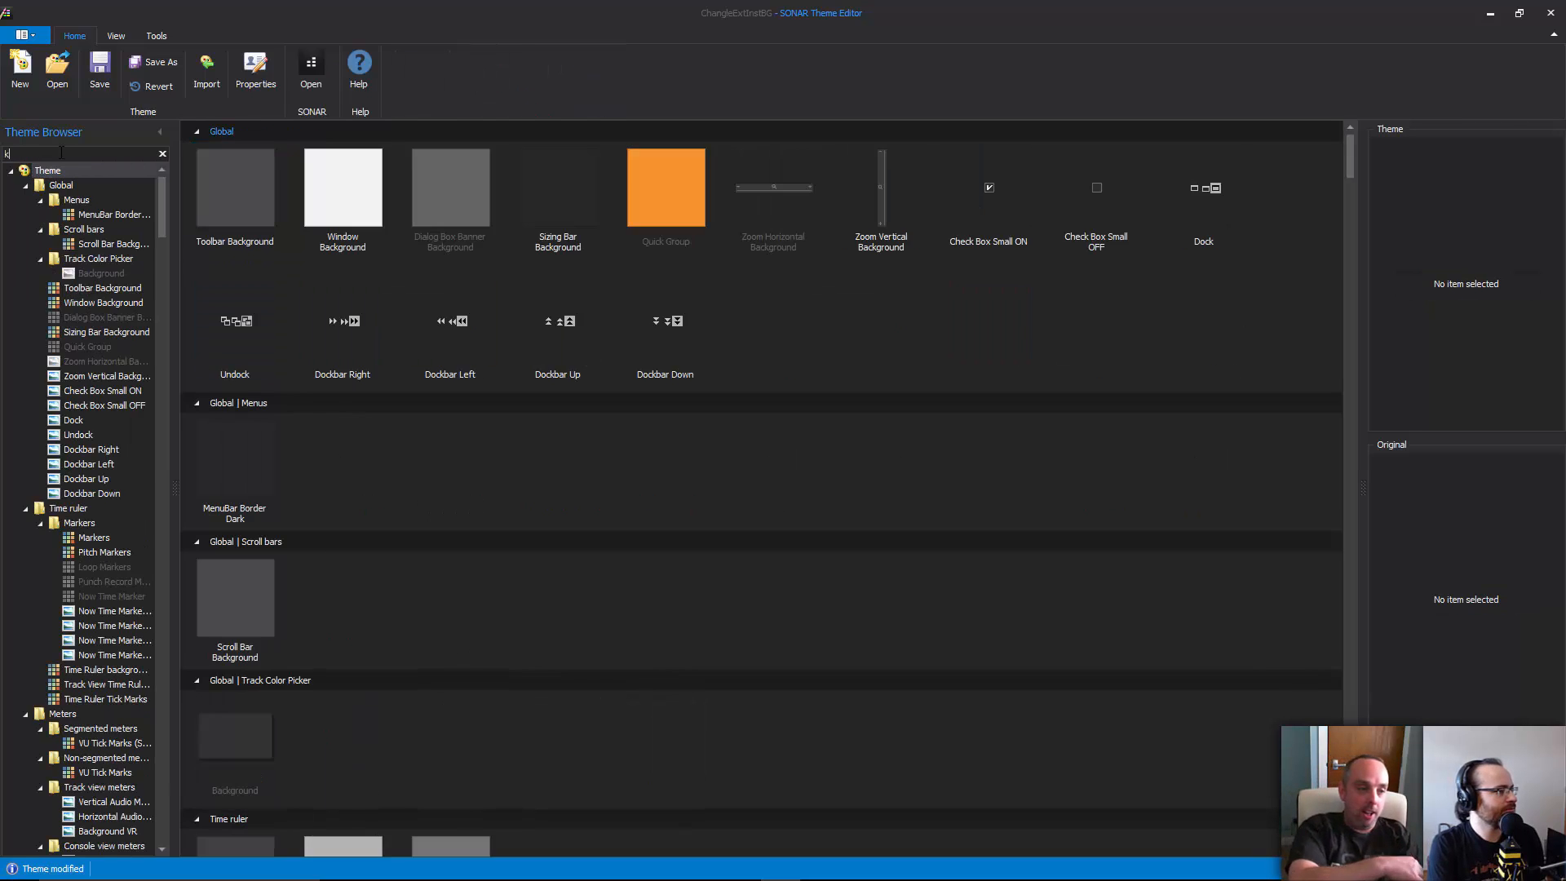
pyautogui.write('nob')
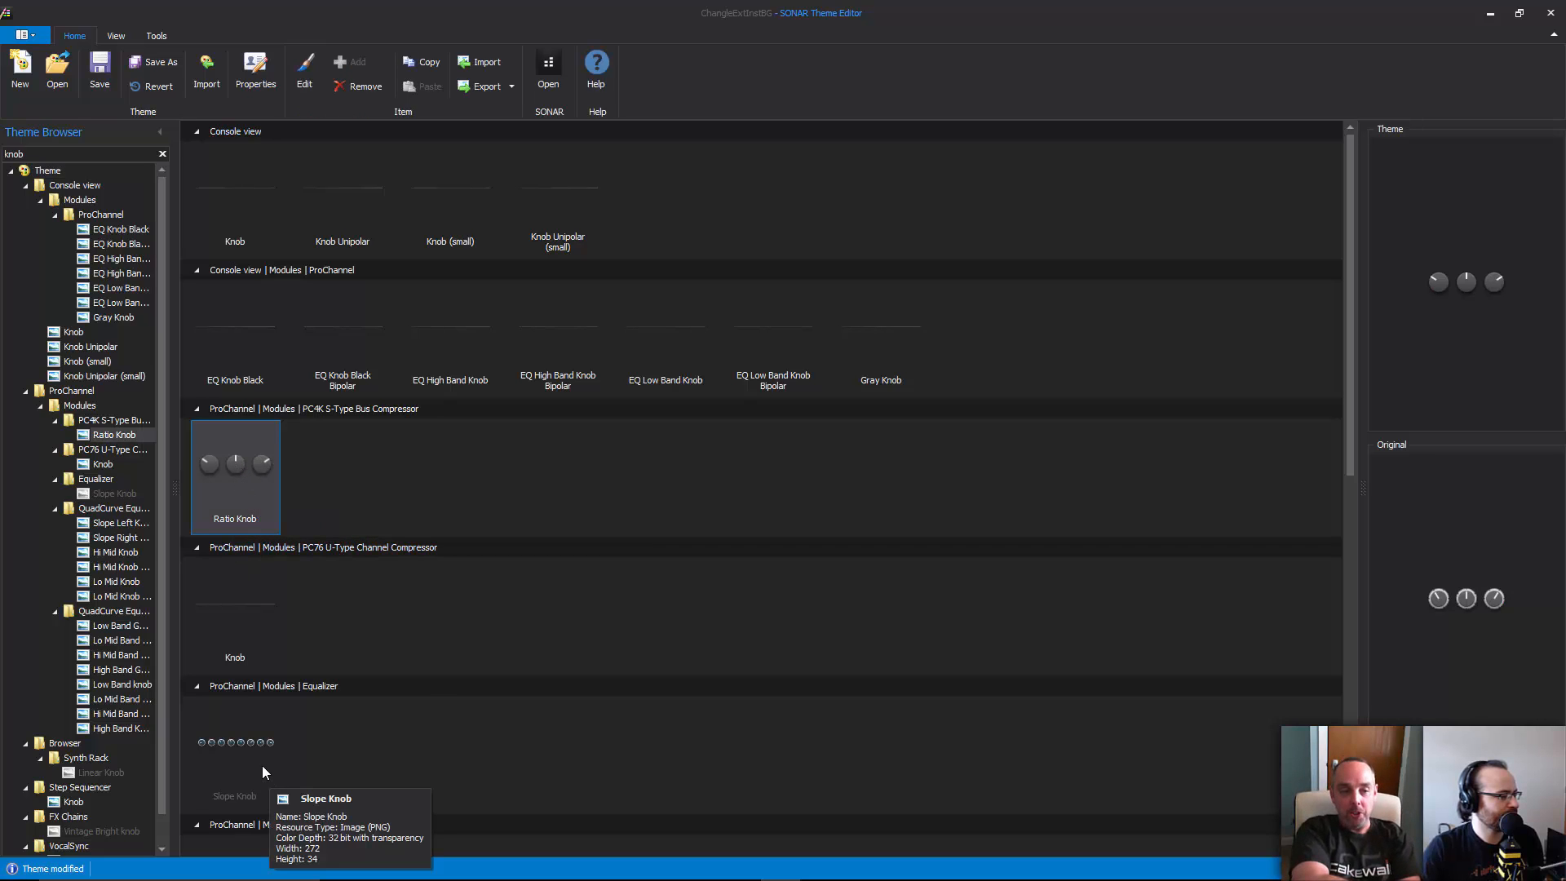
pyautogui.click(113, 493)
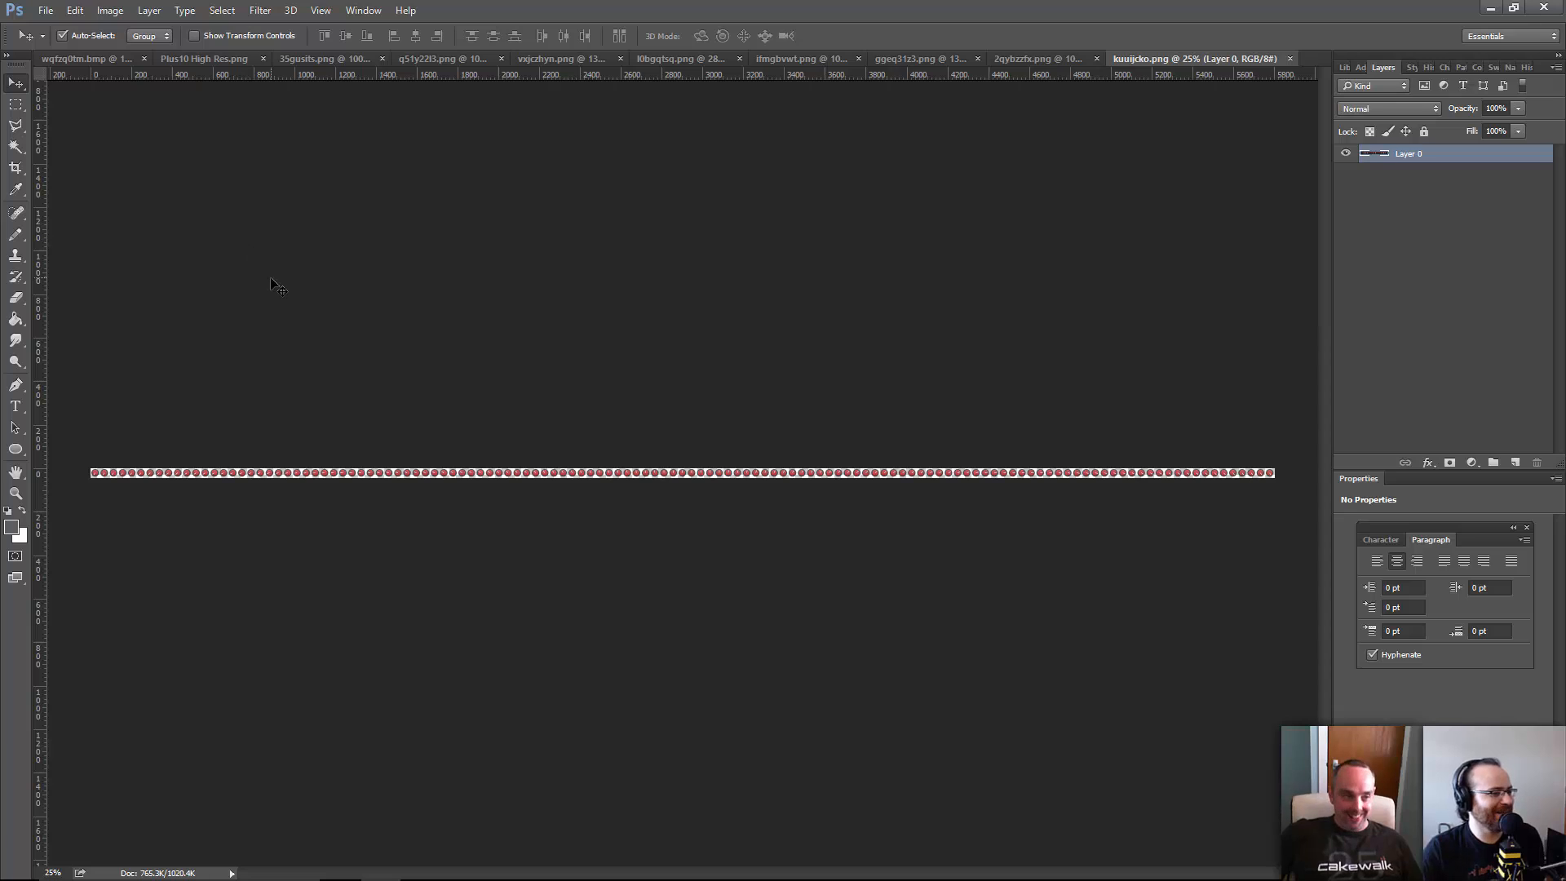
pyautogui.moveTo(371, 391)
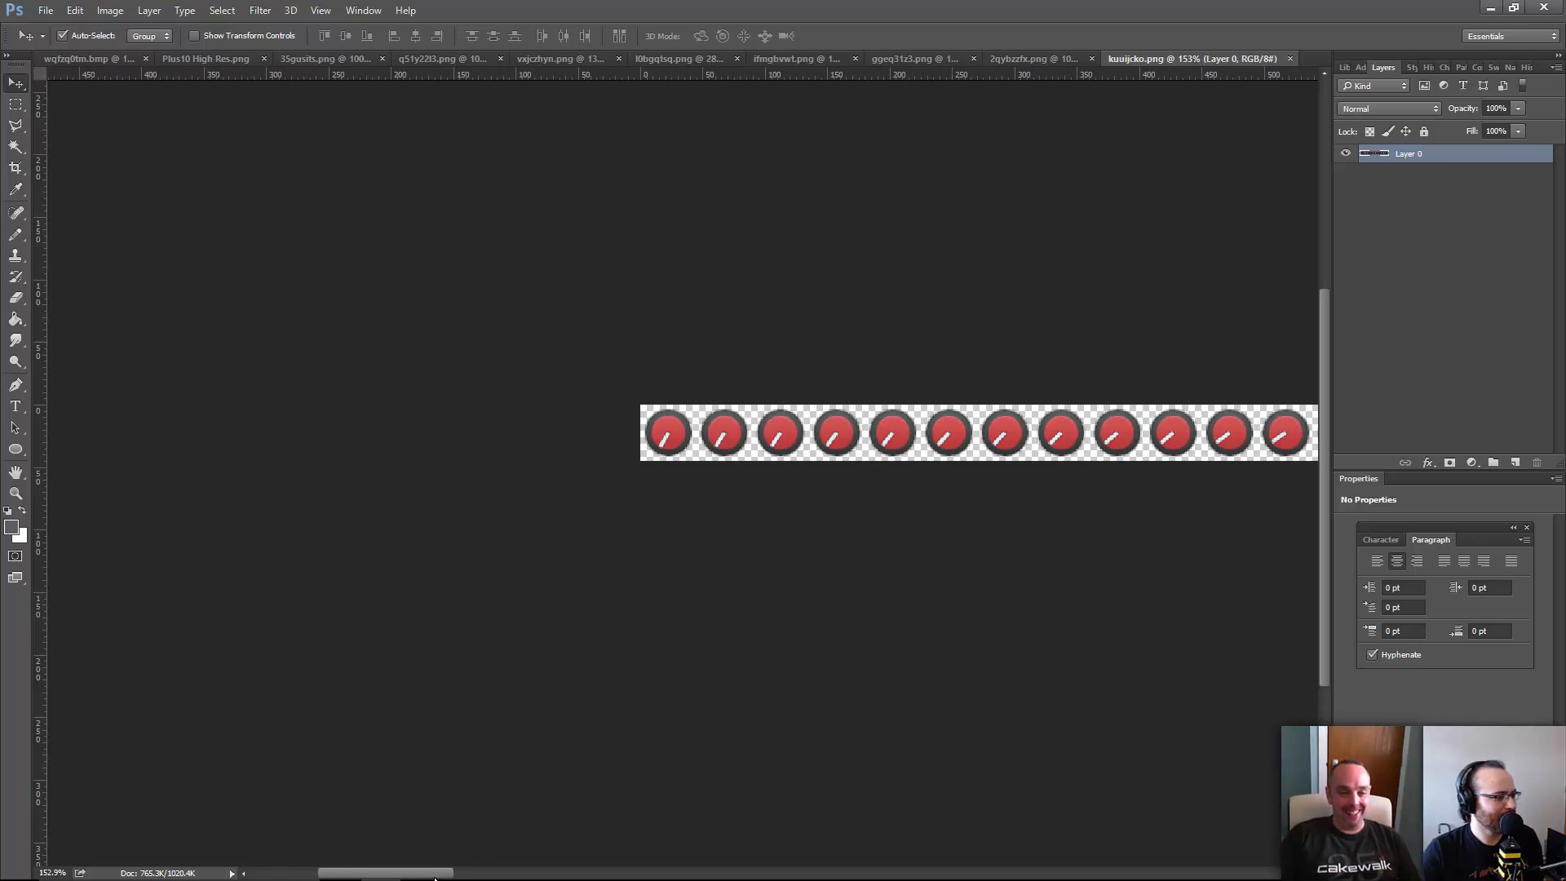
# - Scroll right through the red knob filmstrip frames, following the pointer's rotation
pyautogui.hscroll(3)
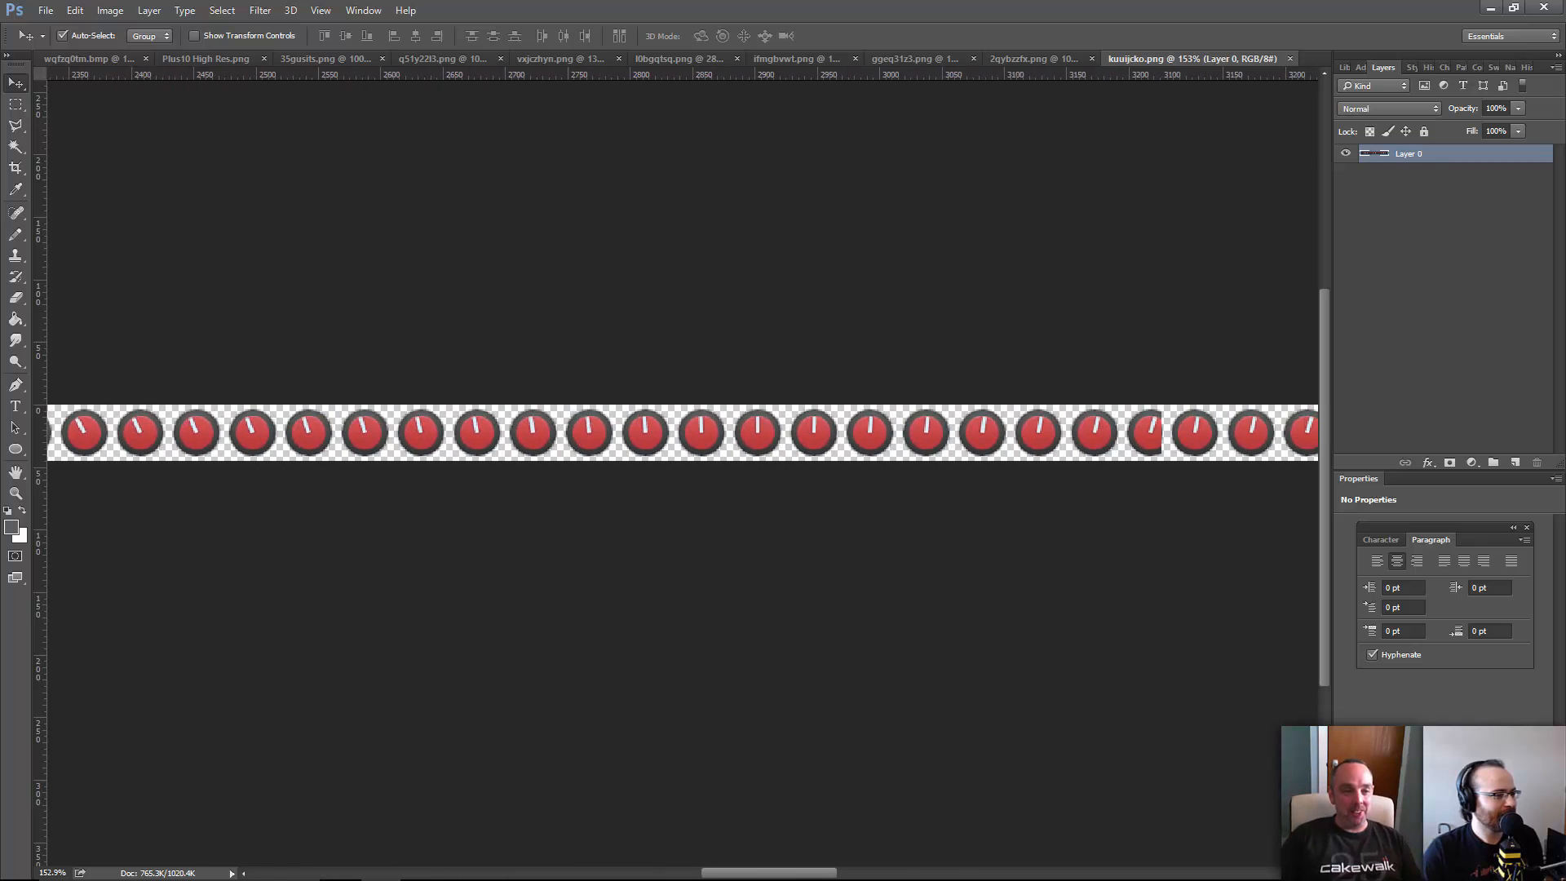
pyautogui.hscroll(3)
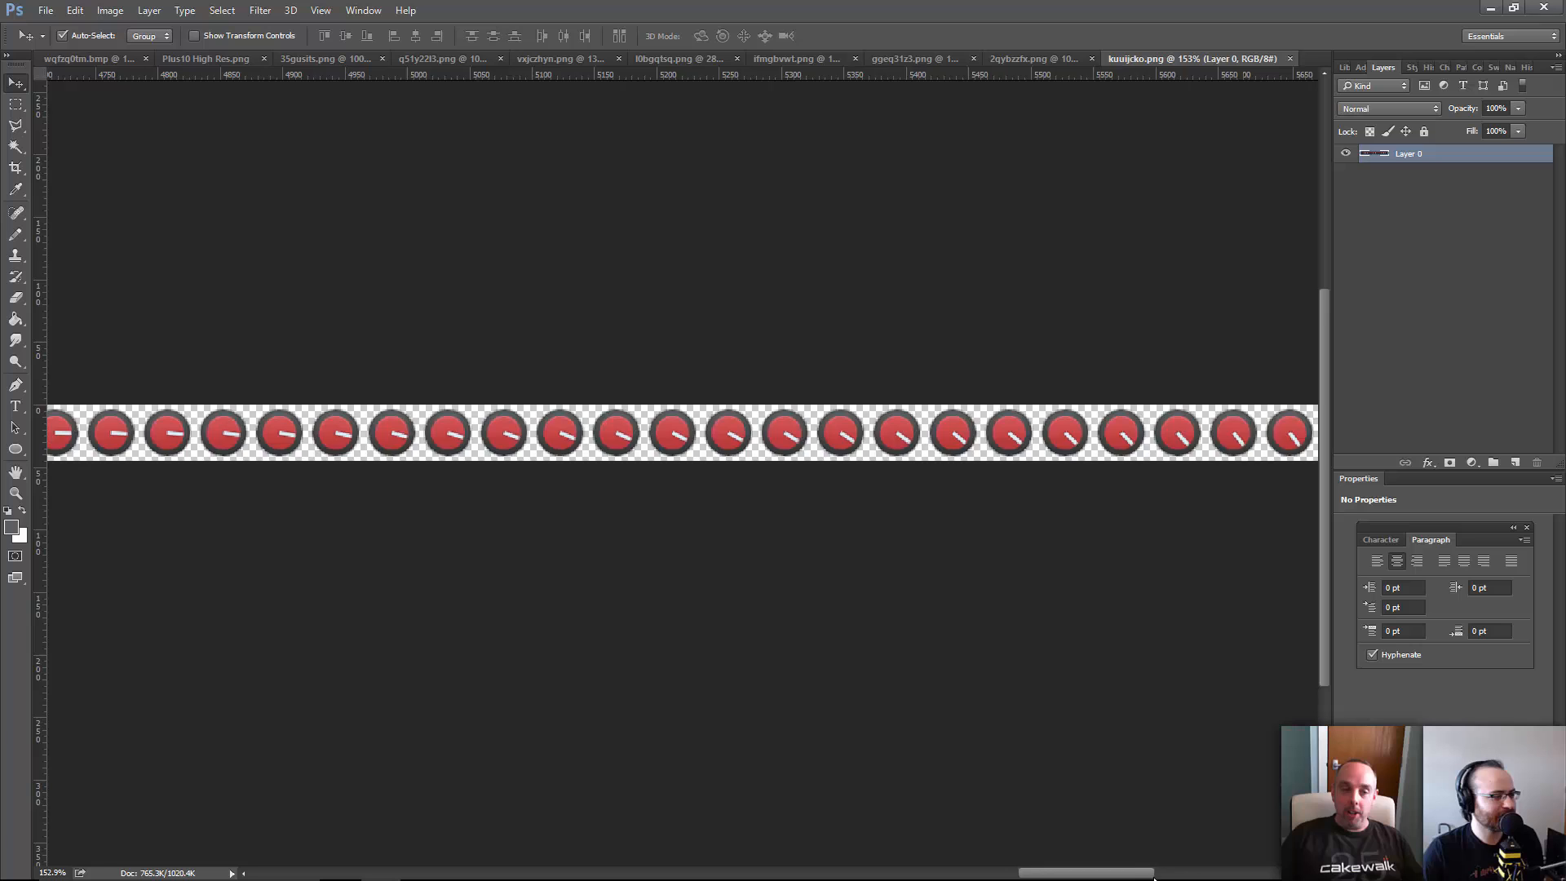